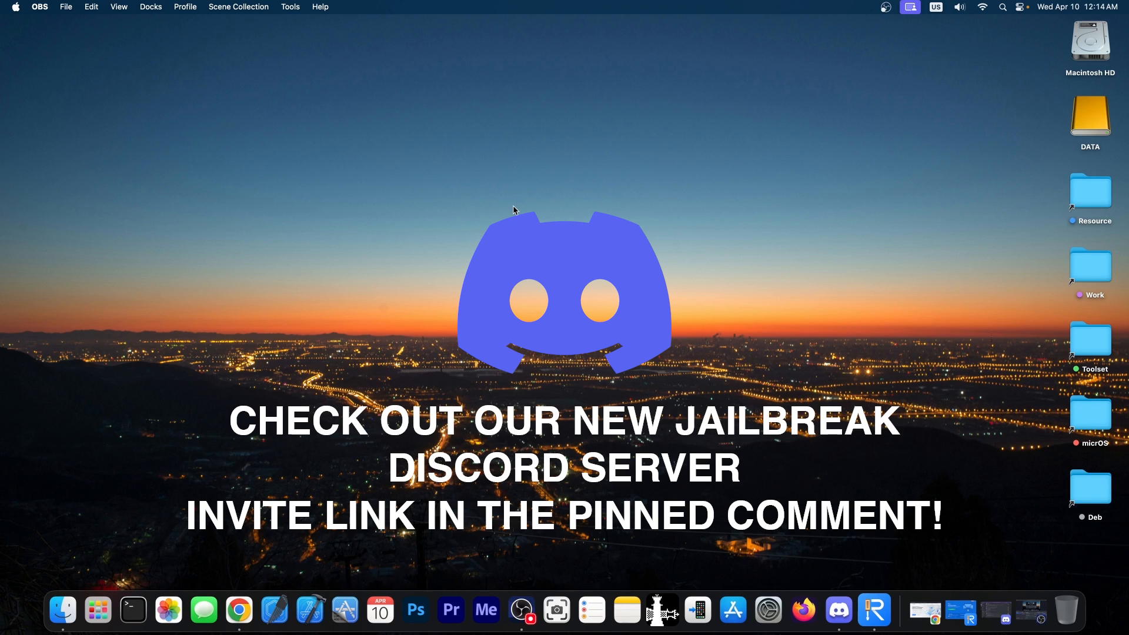
Step: Dismiss the ReiBoot repair tool, then close Chrome's Tenorshare ReiBoot product tab
left_click(885, 610)
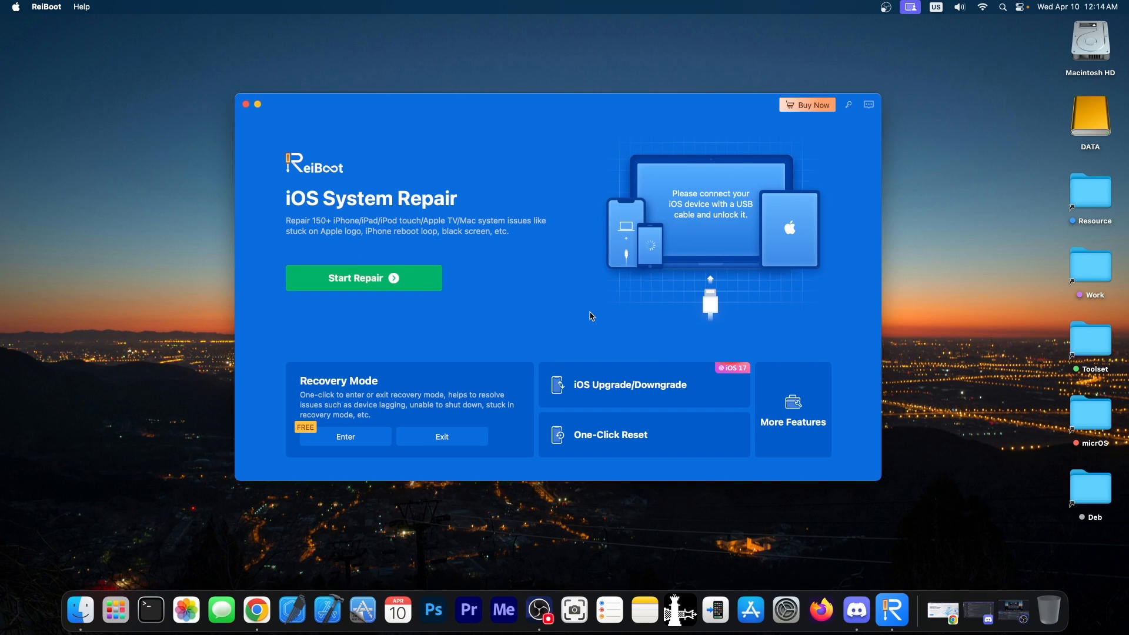
mouse_move(586, 274)
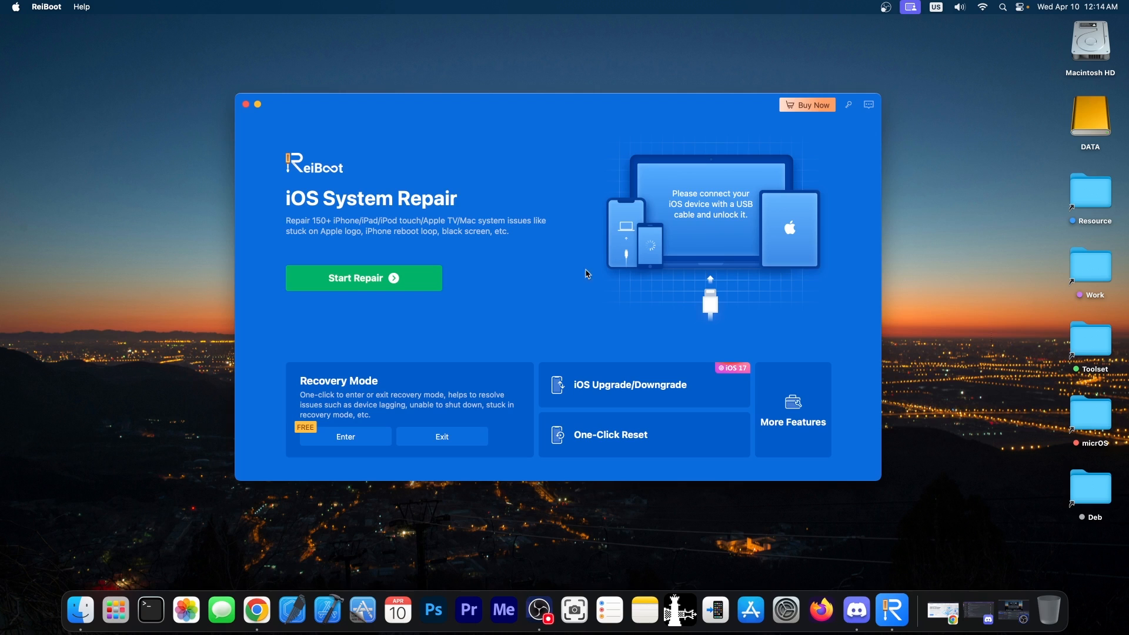
left_click(246, 105)
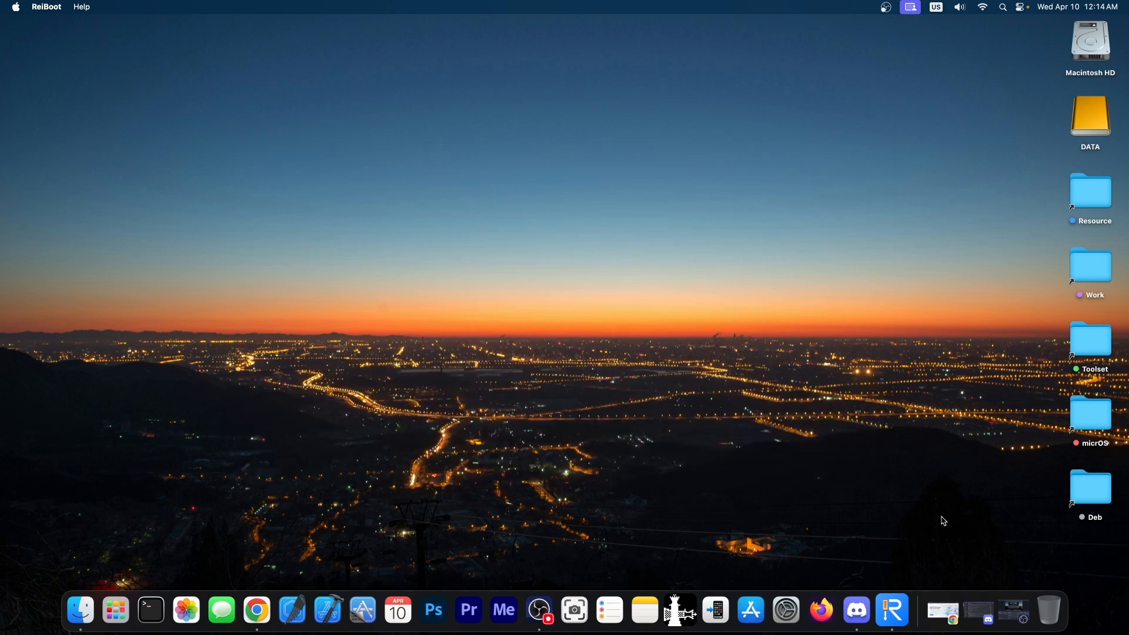
left_click(256, 609)
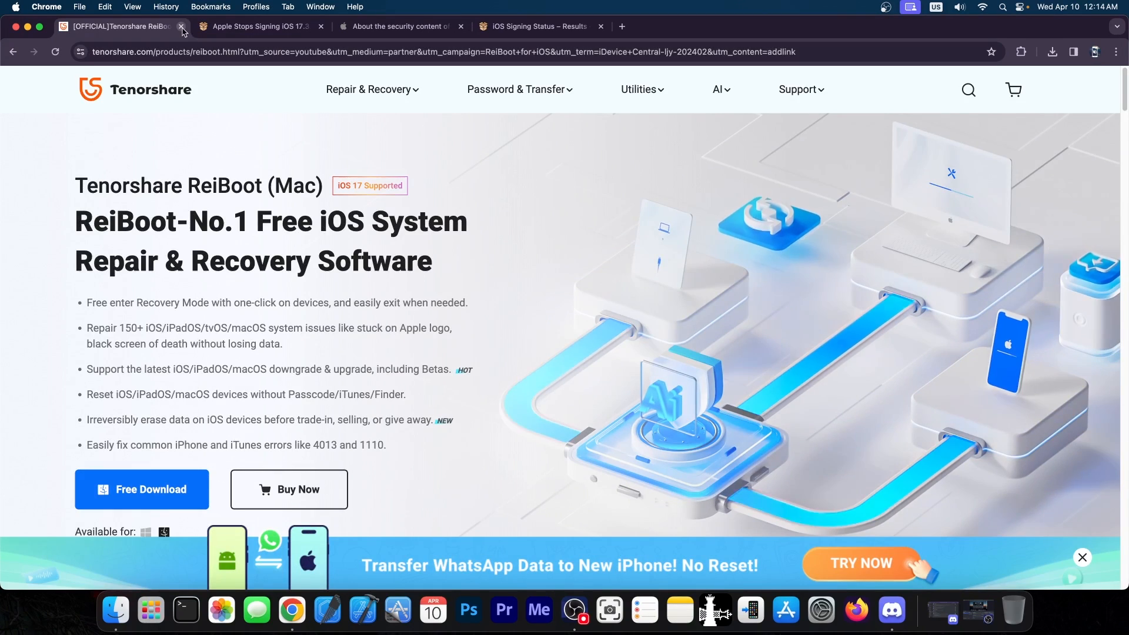
left_click(183, 26)
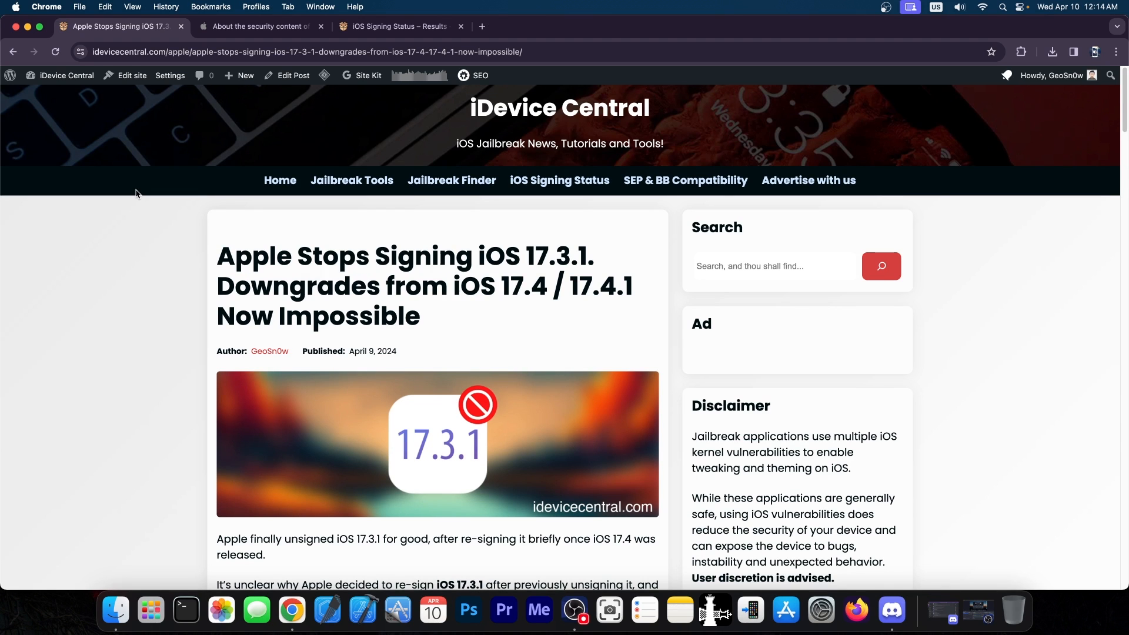
Step: Scroll the article down to the 'Why is iOS 17.3.1 much better for jailbreaking?' heading
scroll("down", 3)
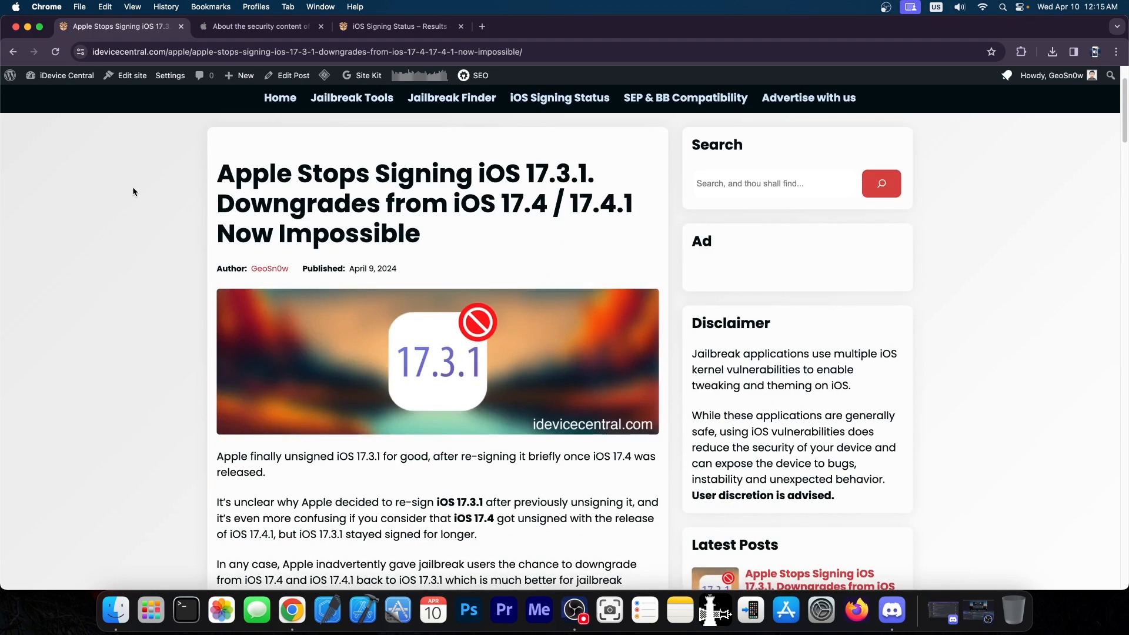
scroll("down", 3)
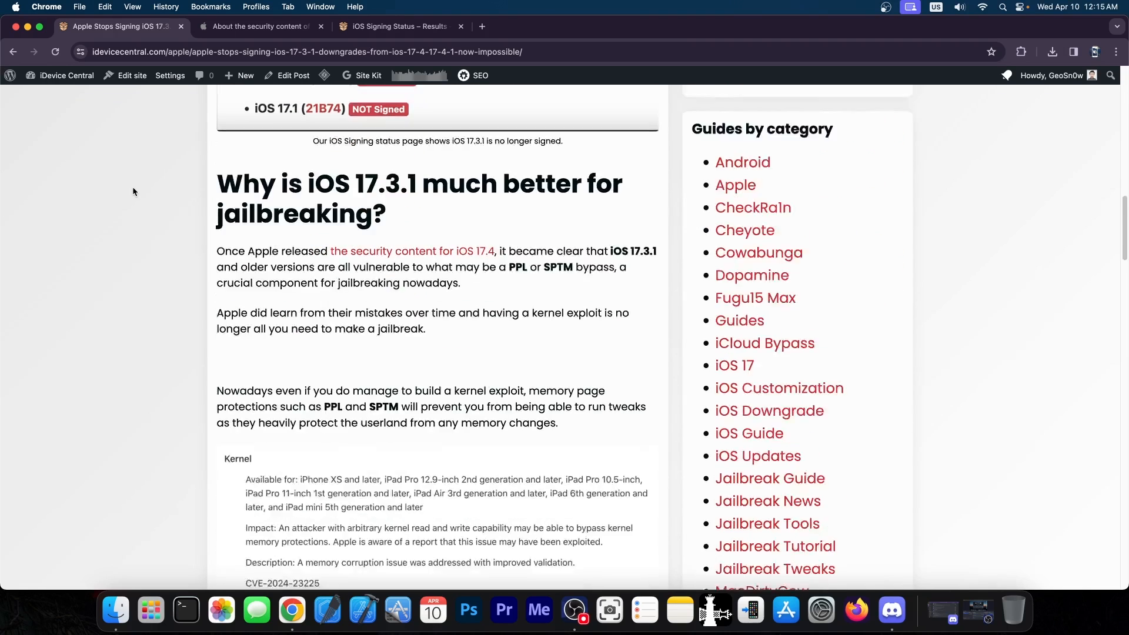
scroll("down", 3)
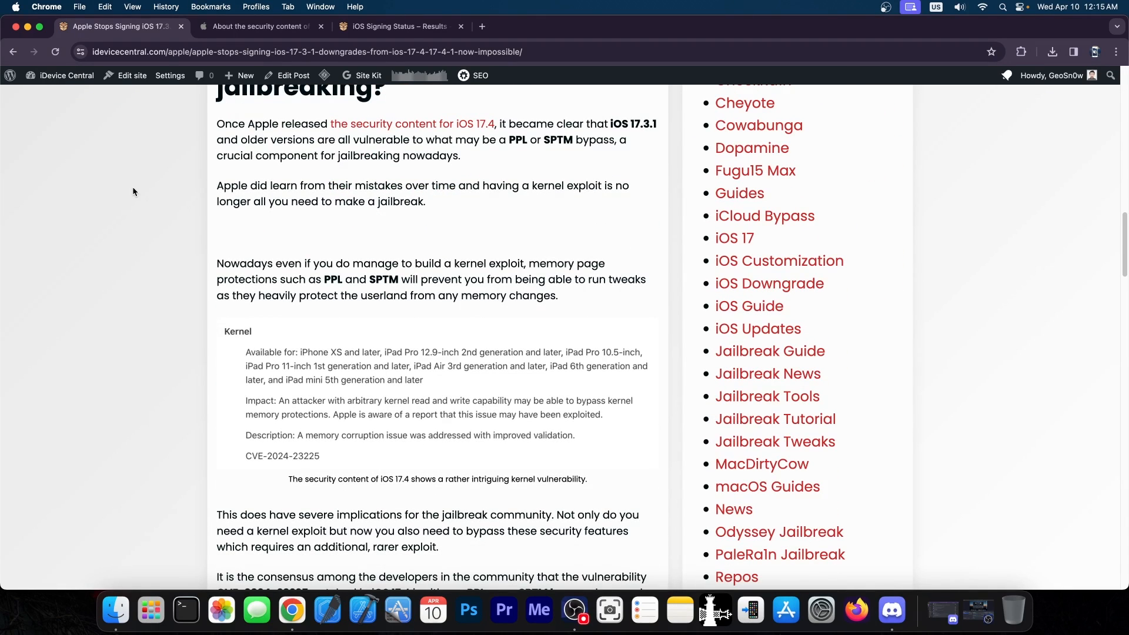
Step: Scroll Apple's iOS 17.4 security notes past AppleMobileFileIntegrity to the Kernel entries
left_click(261, 26)
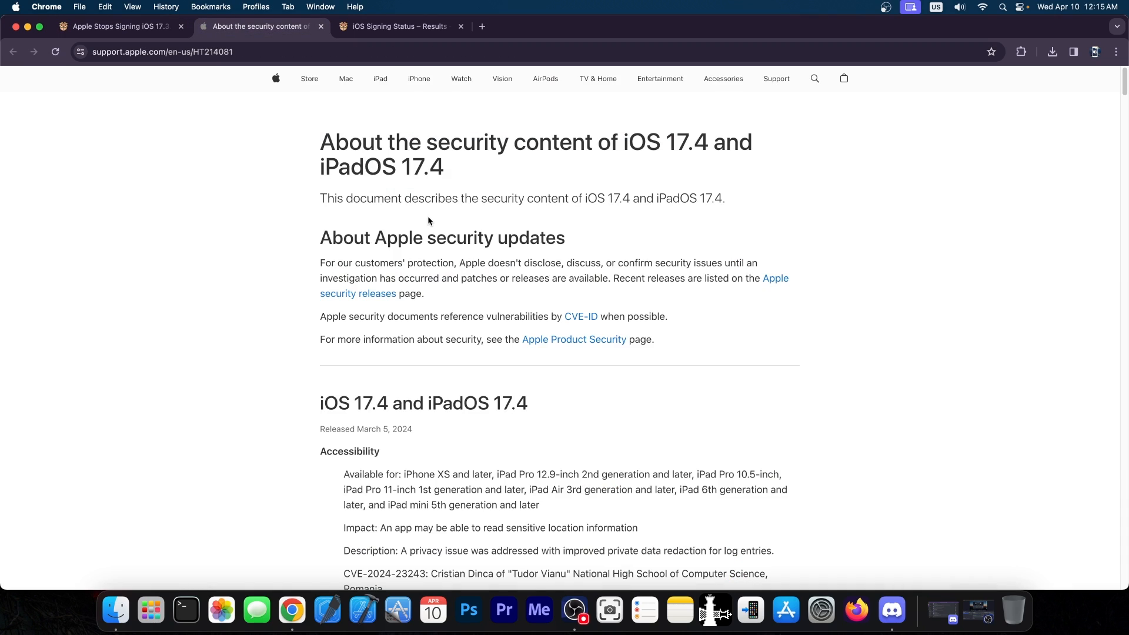
scroll("down", 3)
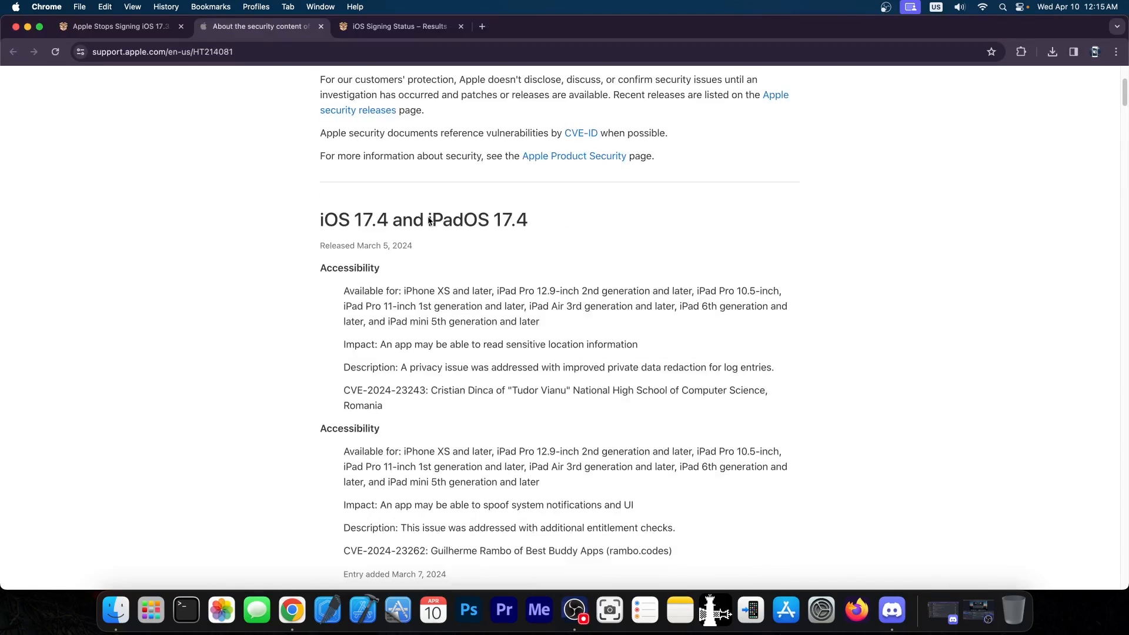
scroll("down", 3)
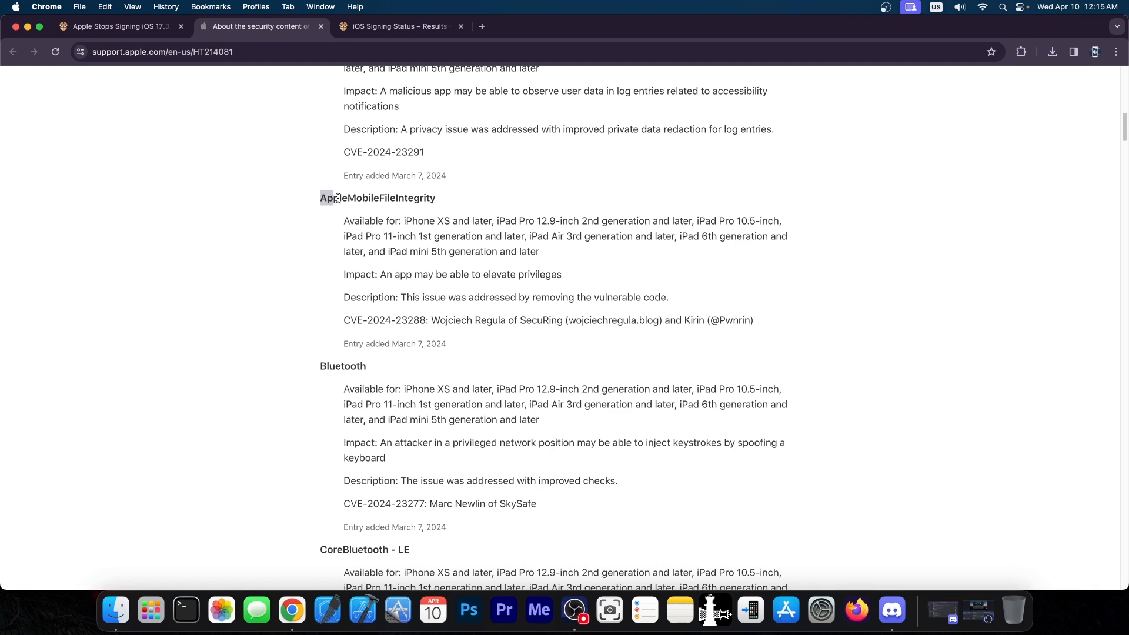
double_click(377, 198)
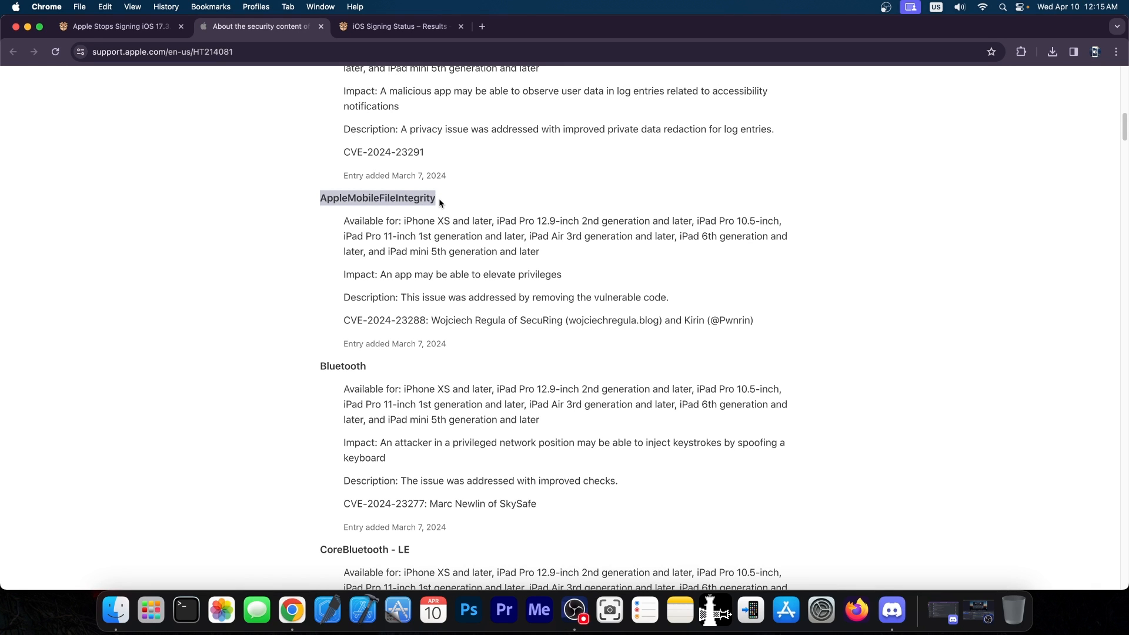
scroll("down", 3)
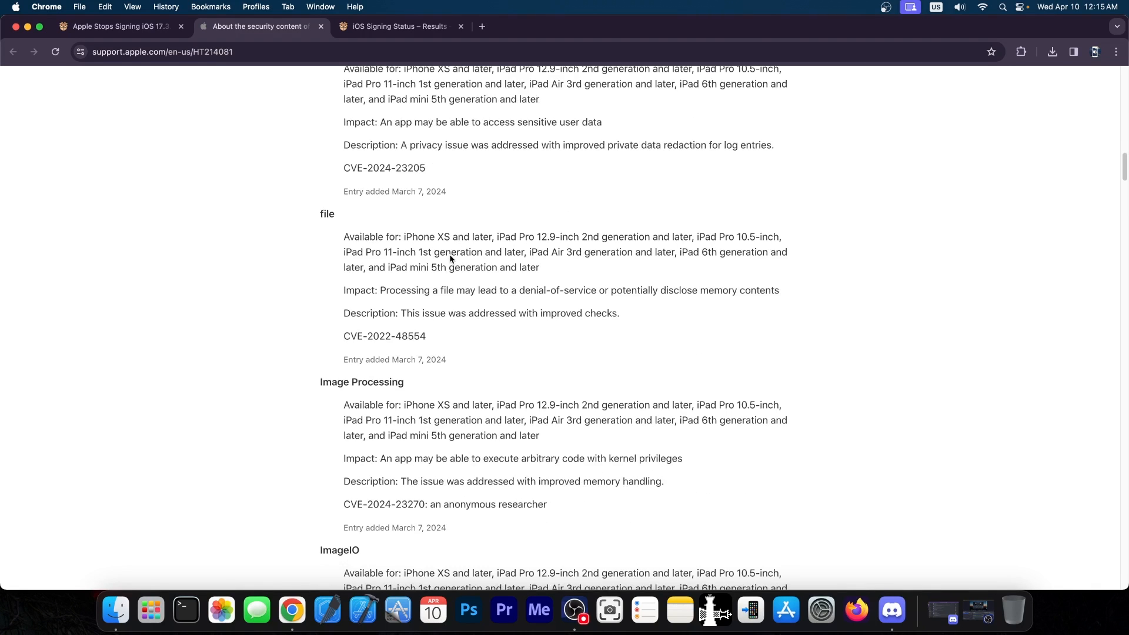
scroll("down", 3)
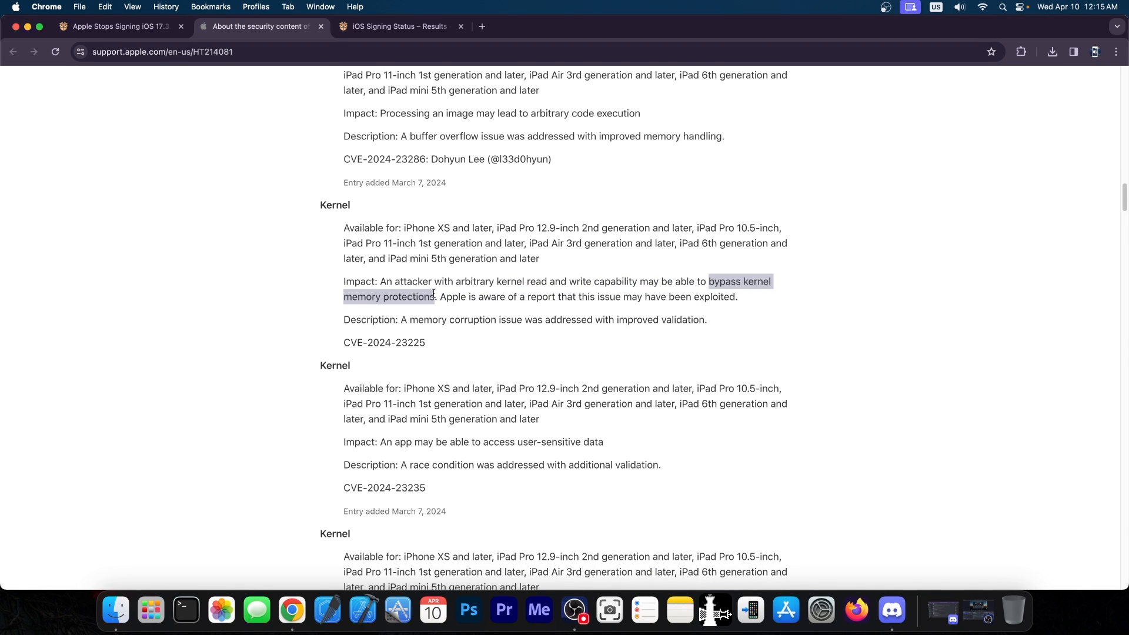
Step: Skim the iDevice Central article again, then return to Apple's CVE-2024-23225 Kernel entry
left_click(118, 27)
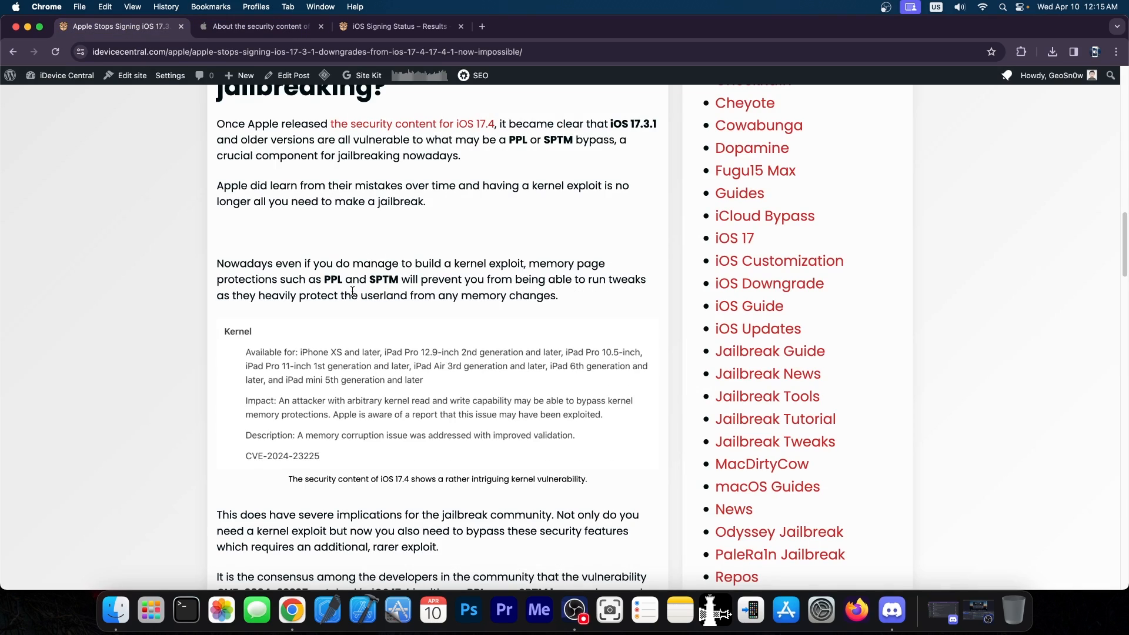
scroll("down", 3)
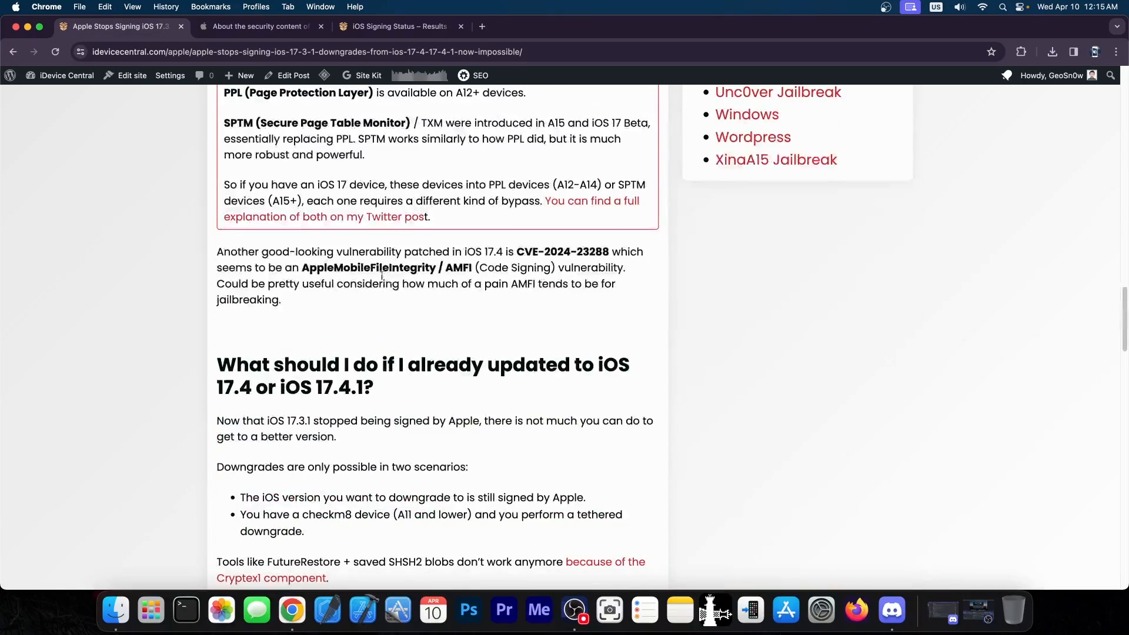
scroll("up", 3)
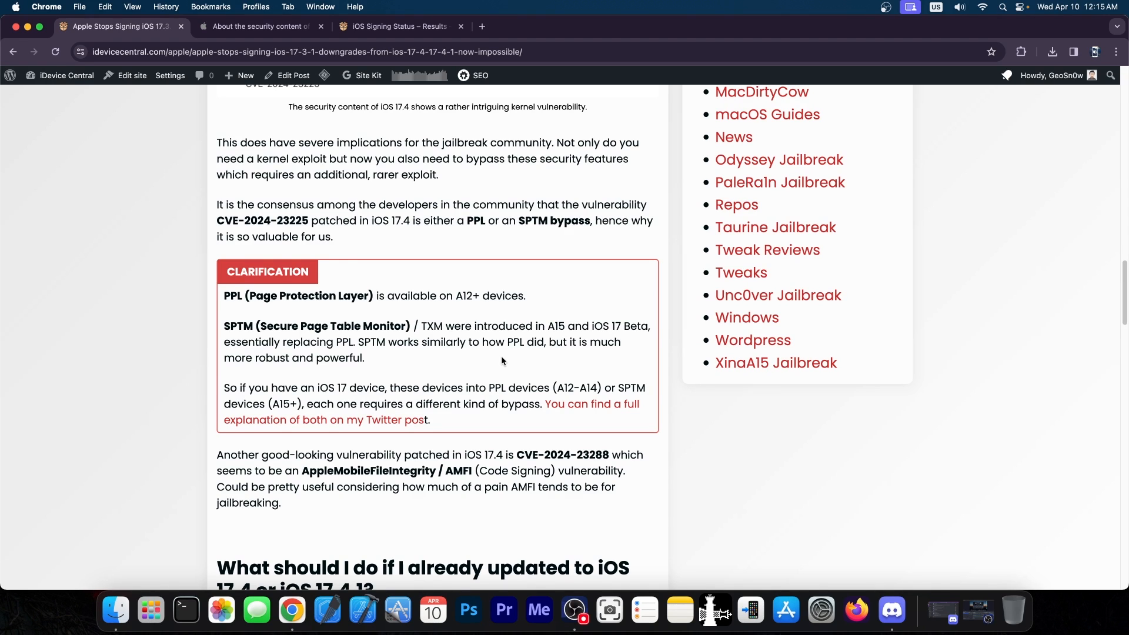
scroll("up", 3)
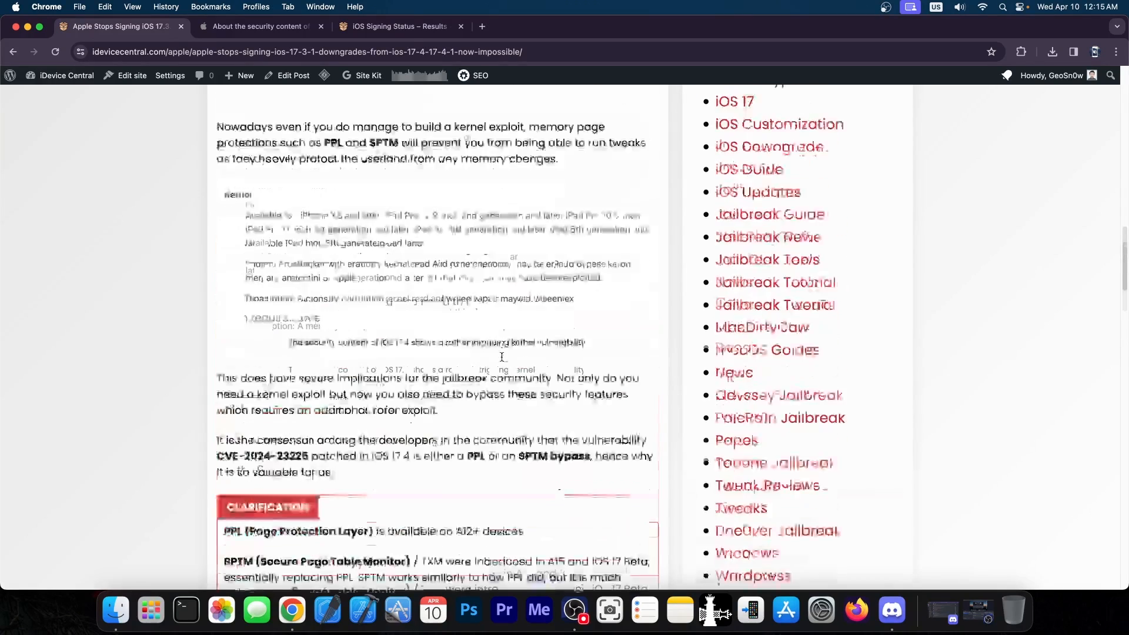
scroll("up", 3)
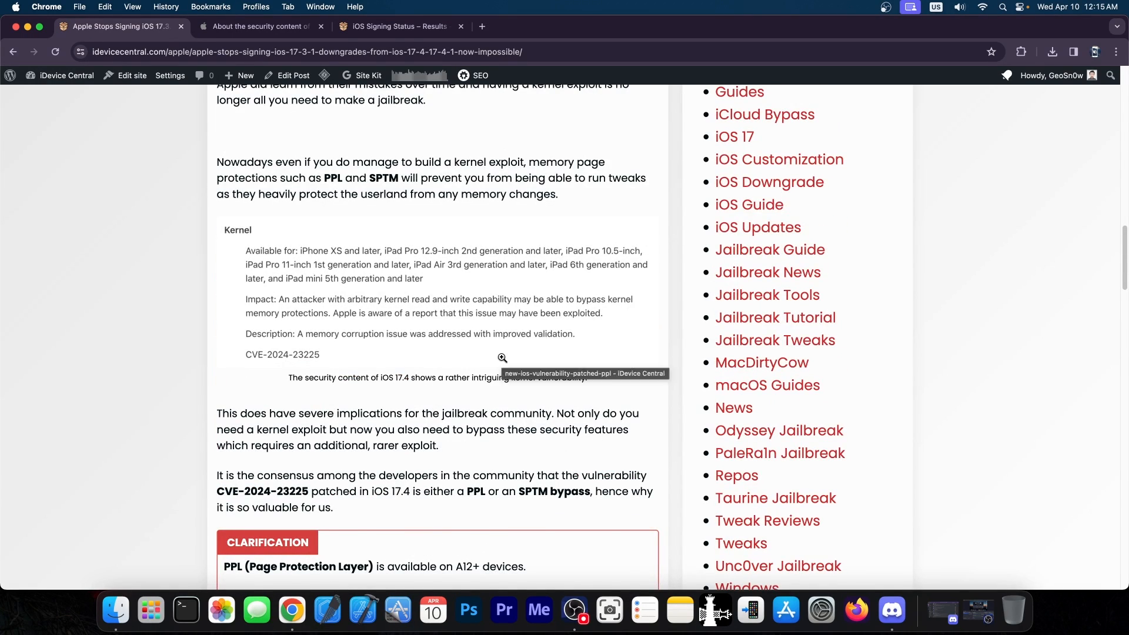
scroll("down", 3)
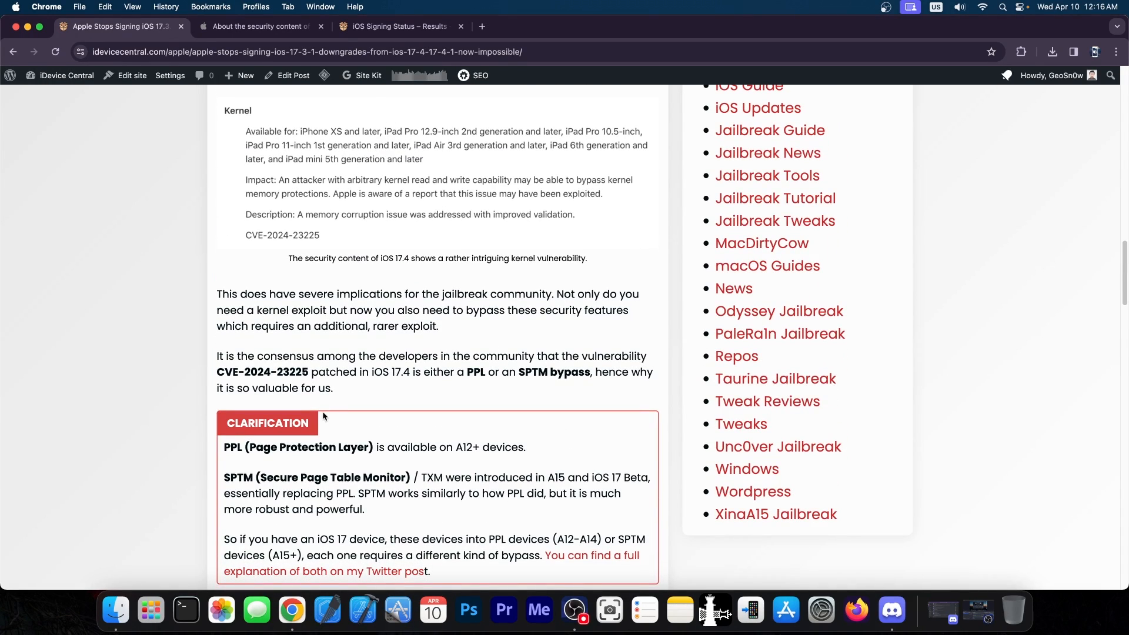
mouse_move(330, 392)
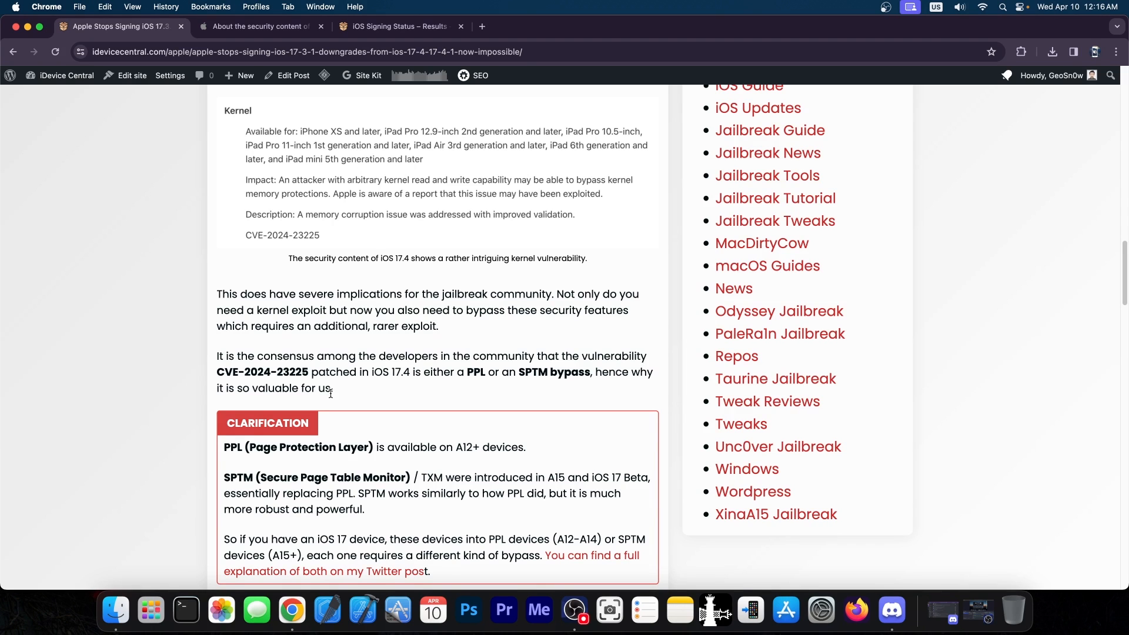
left_click(259, 25)
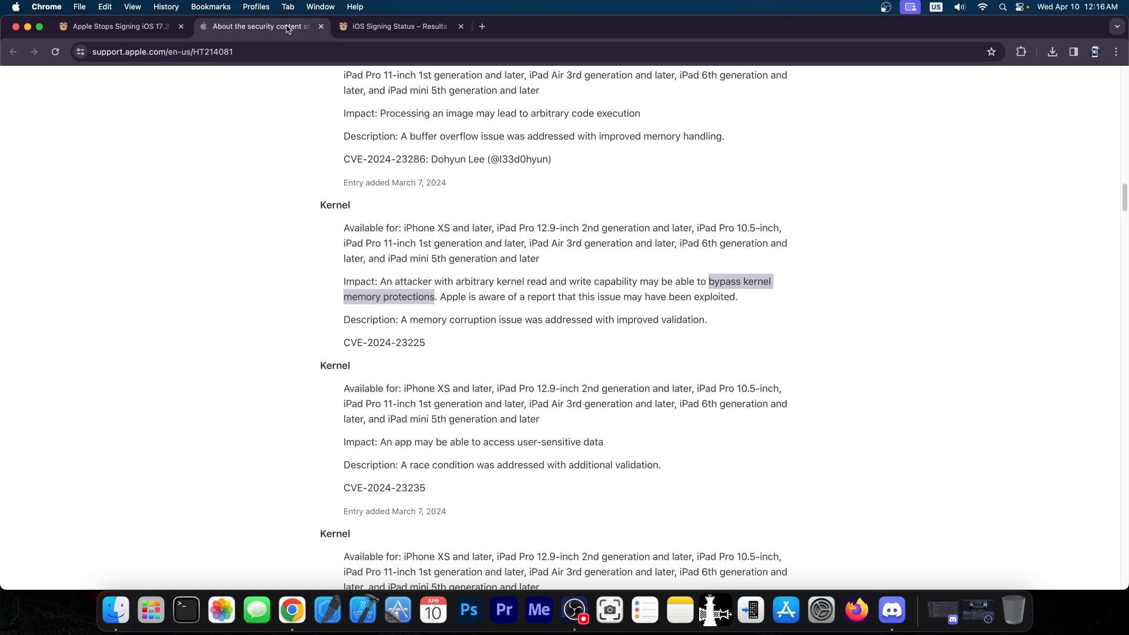
Step: View the iPhone15,4 signing status results, where only iOS 17.4.1 builds are signed
left_click(396, 26)
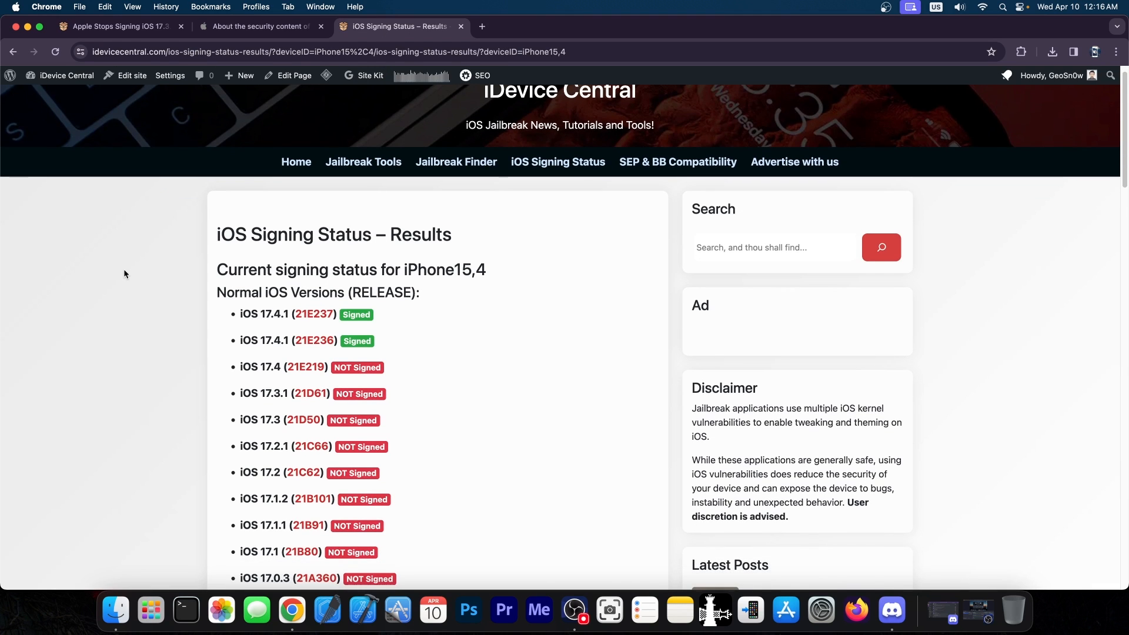
scroll("down", 3)
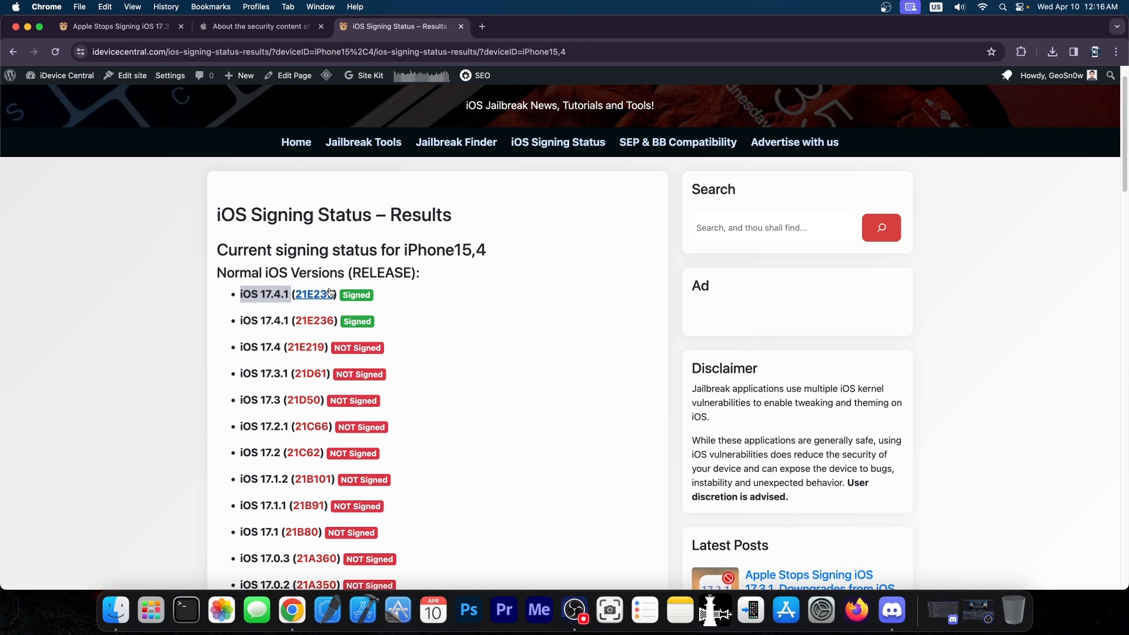
mouse_move(312, 320)
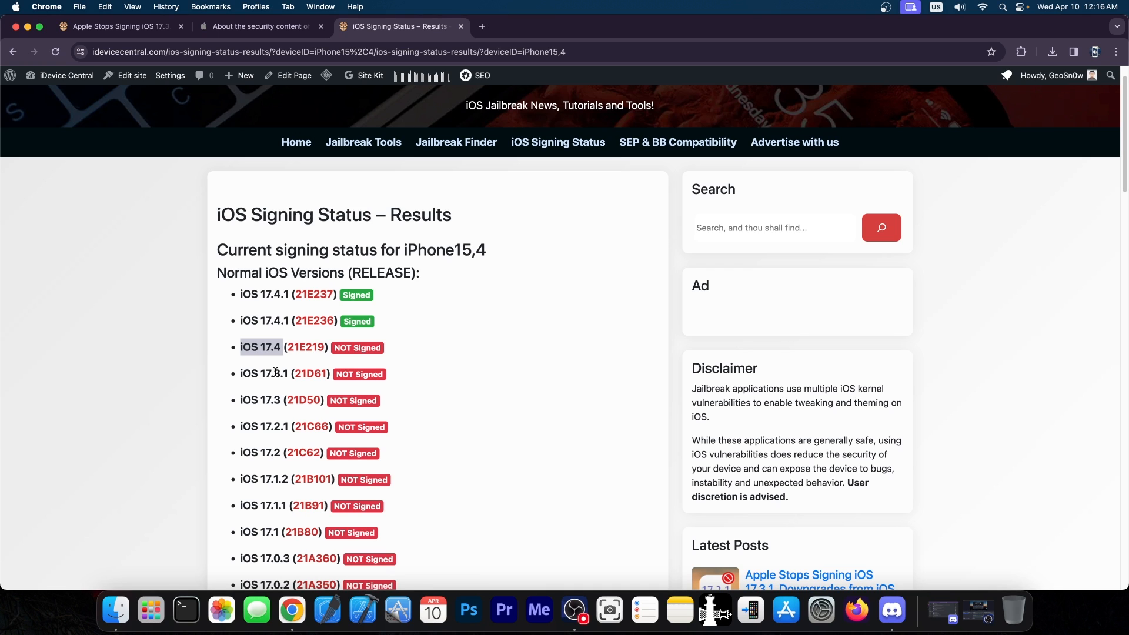
mouse_move(118, 27)
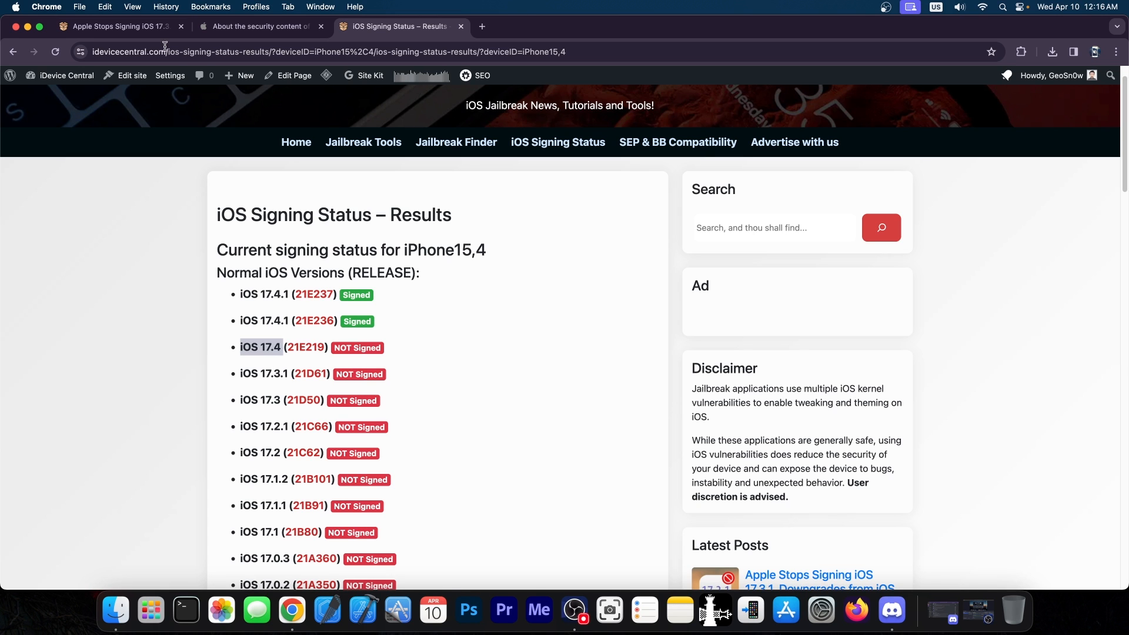
Step: Return to the iOS 17.3.1 unsigning article and scroll back up to its title
left_click(115, 26)
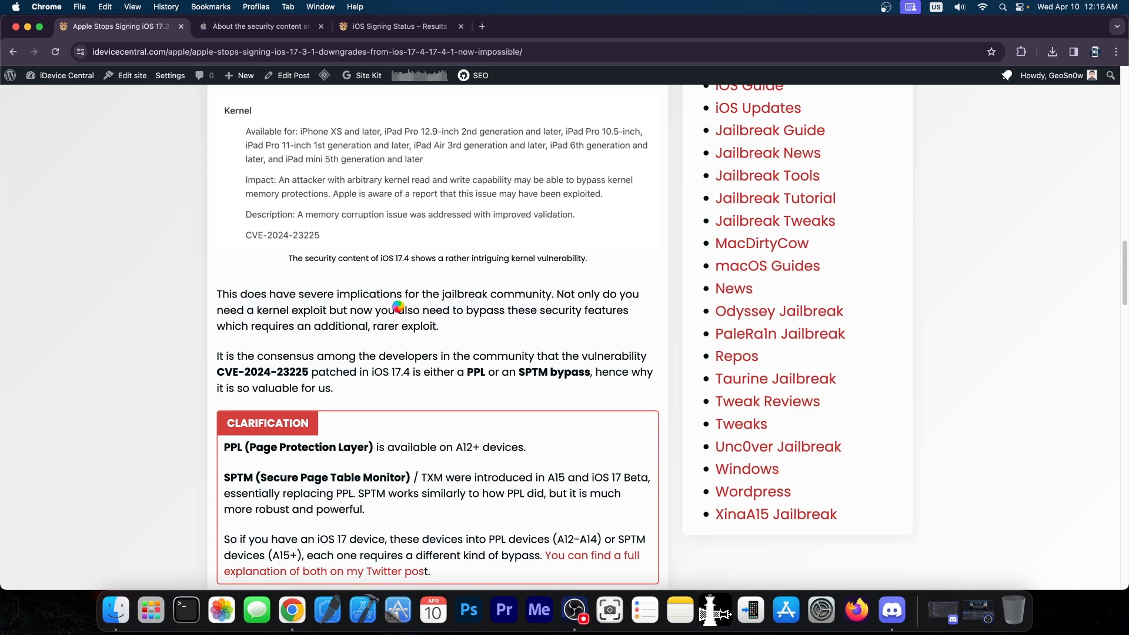
scroll("down", 3)
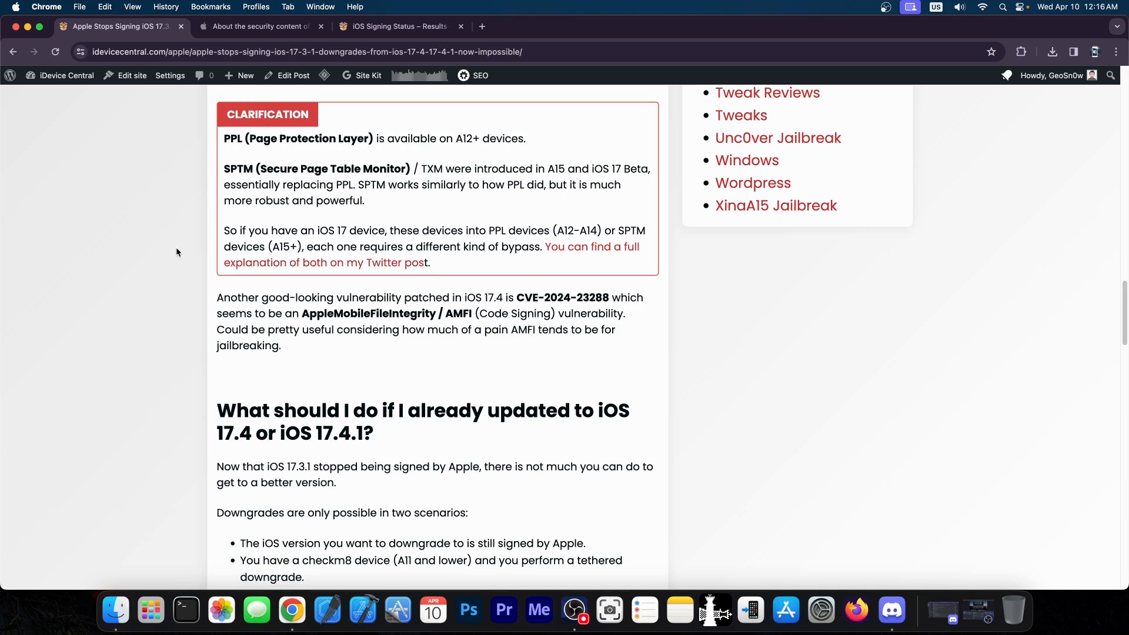
scroll("up", 3)
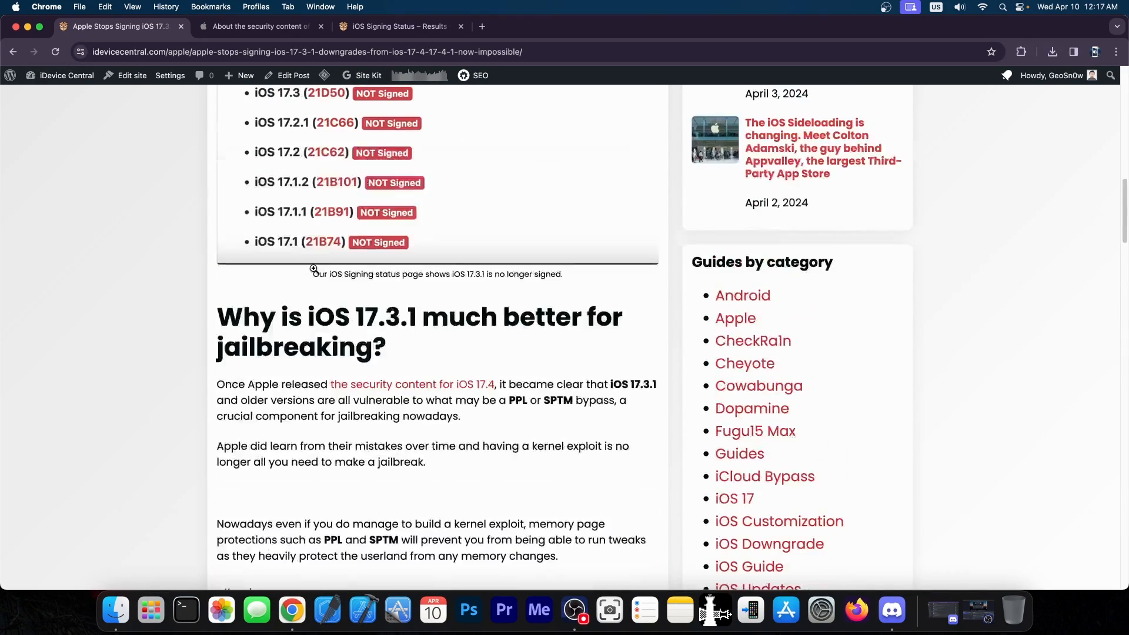
scroll("up", 3)
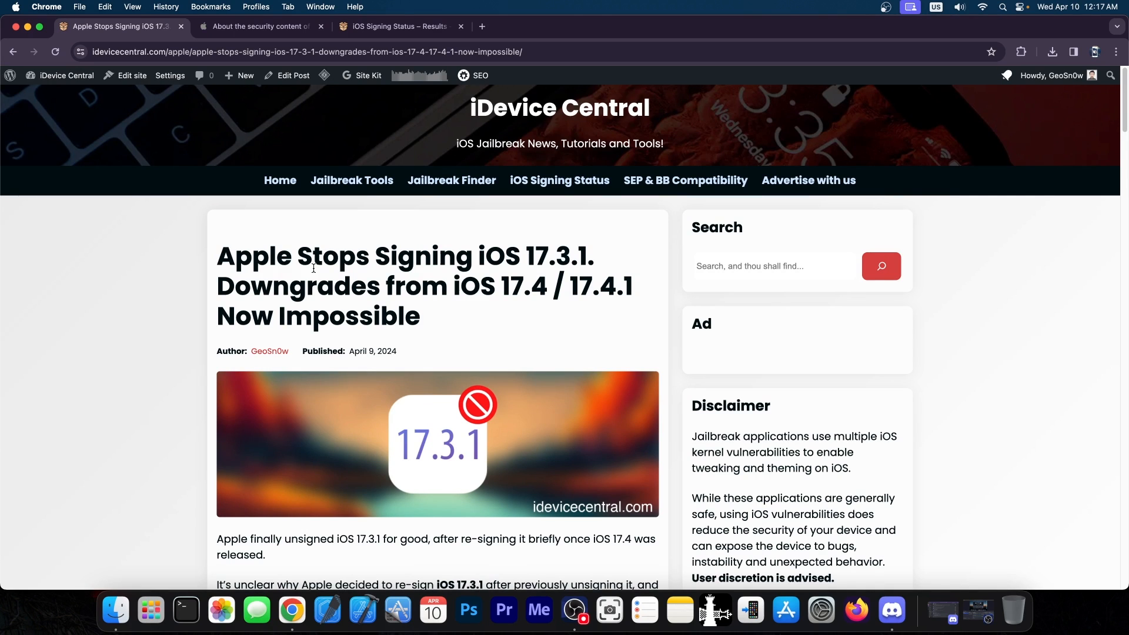
mouse_move(353, 180)
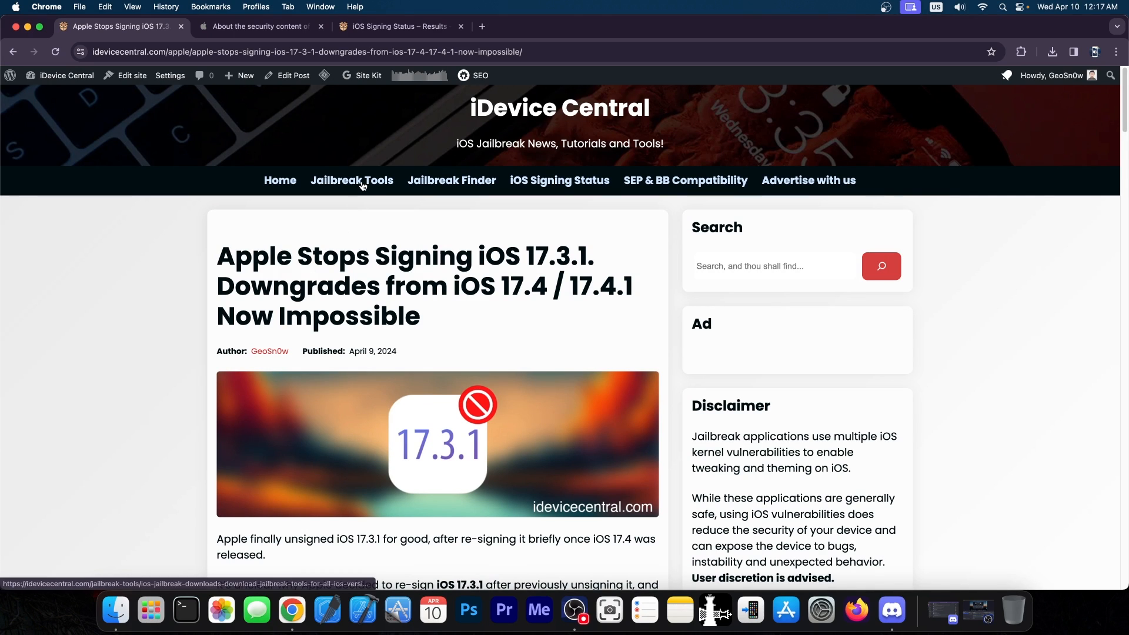
left_click(351, 180)
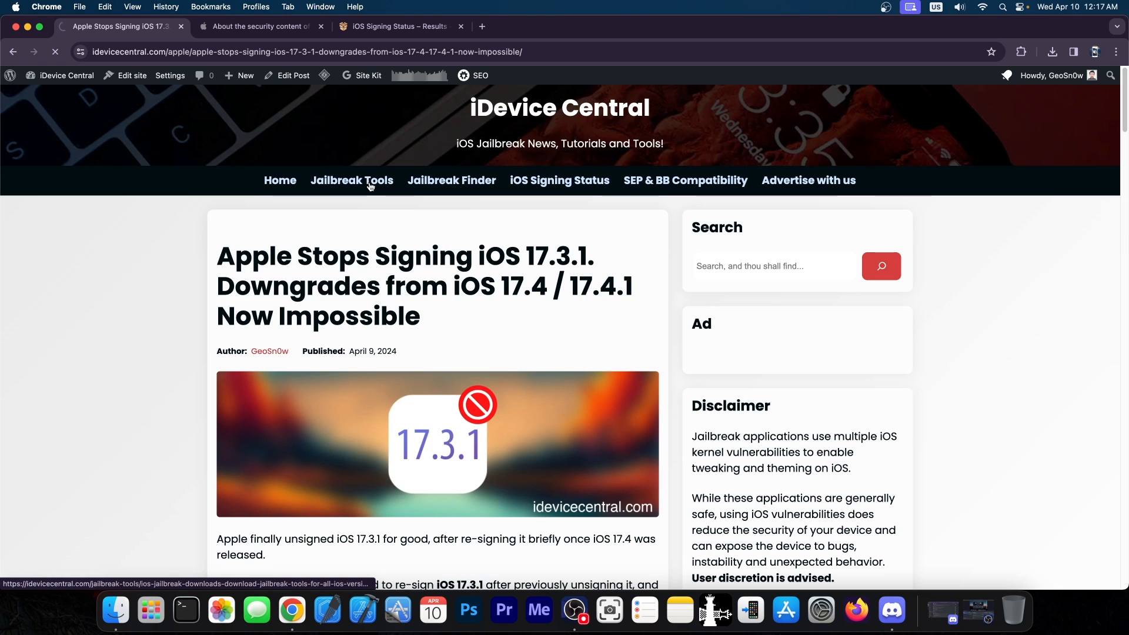
Step: Browse iDevice Central's Jailbreak Tools list, then switch to Discord
left_click(351, 180)
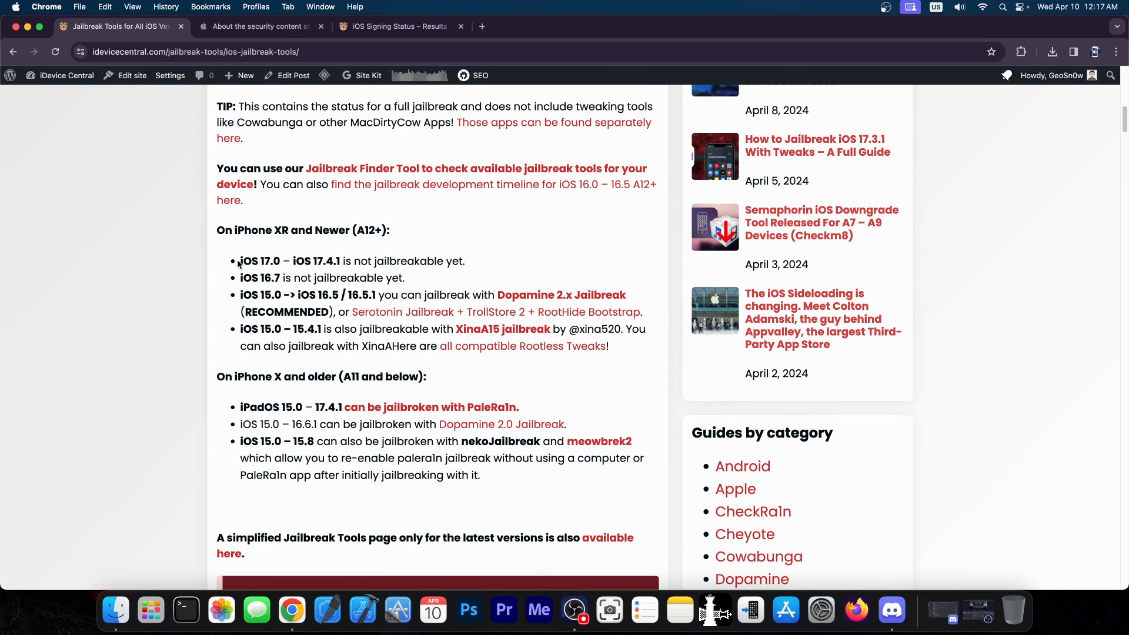
mouse_move(391, 264)
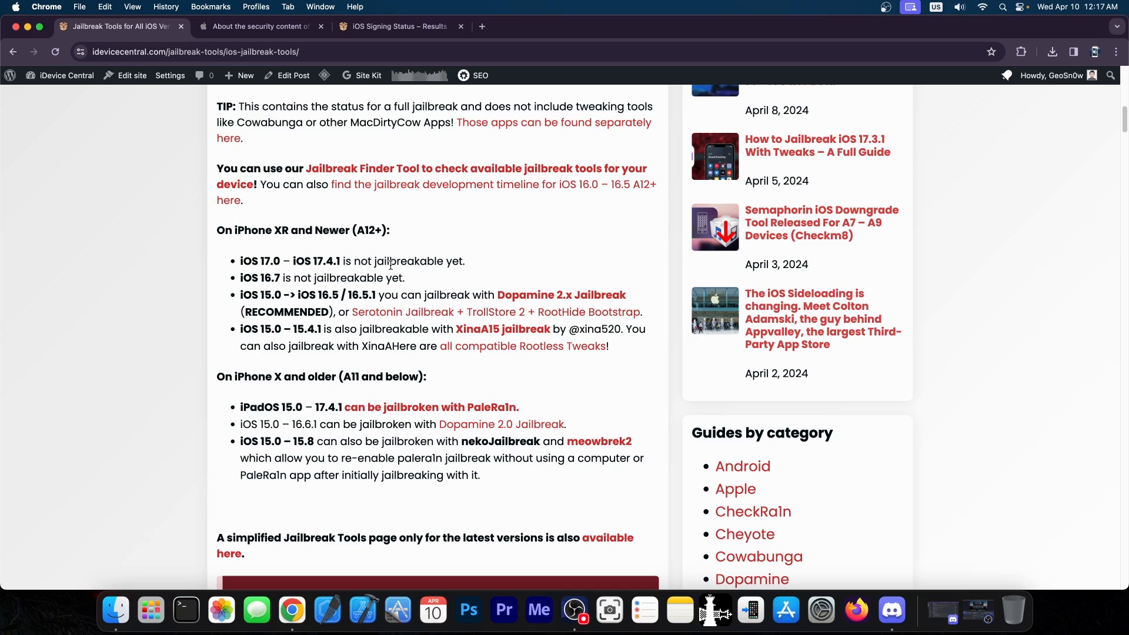
scroll("down", 3)
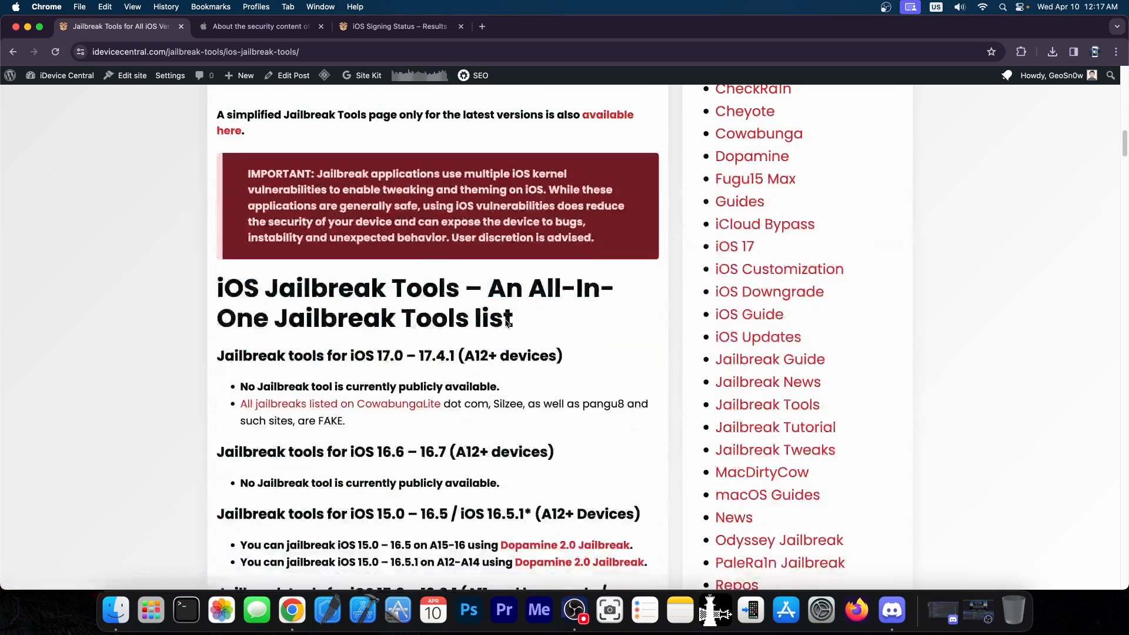
scroll("down", 3)
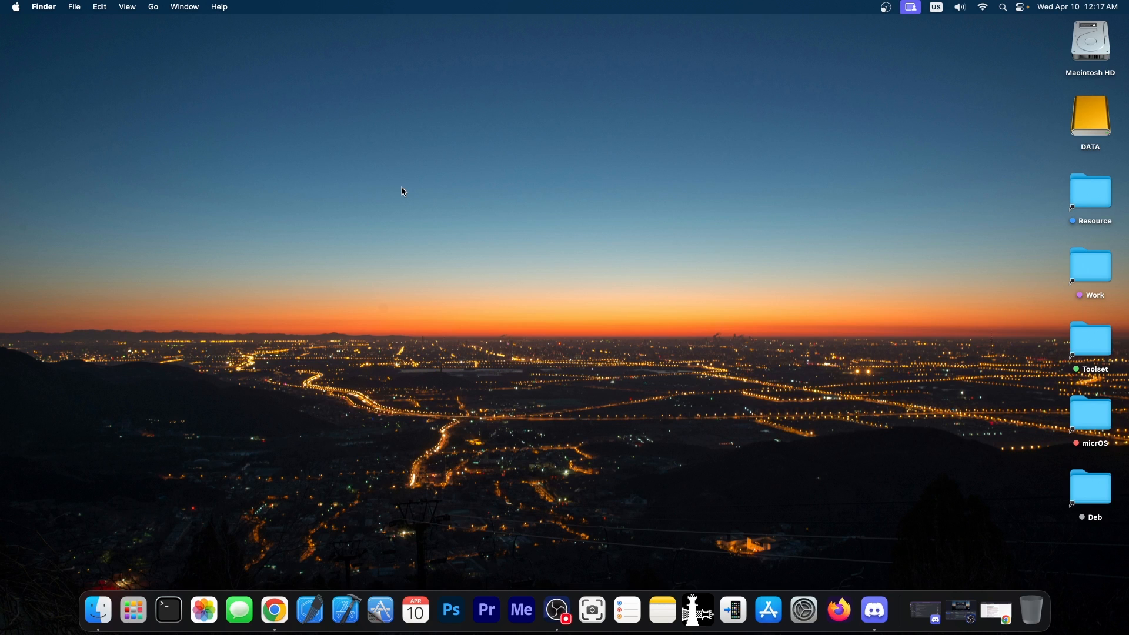
mouse_move(642, 321)
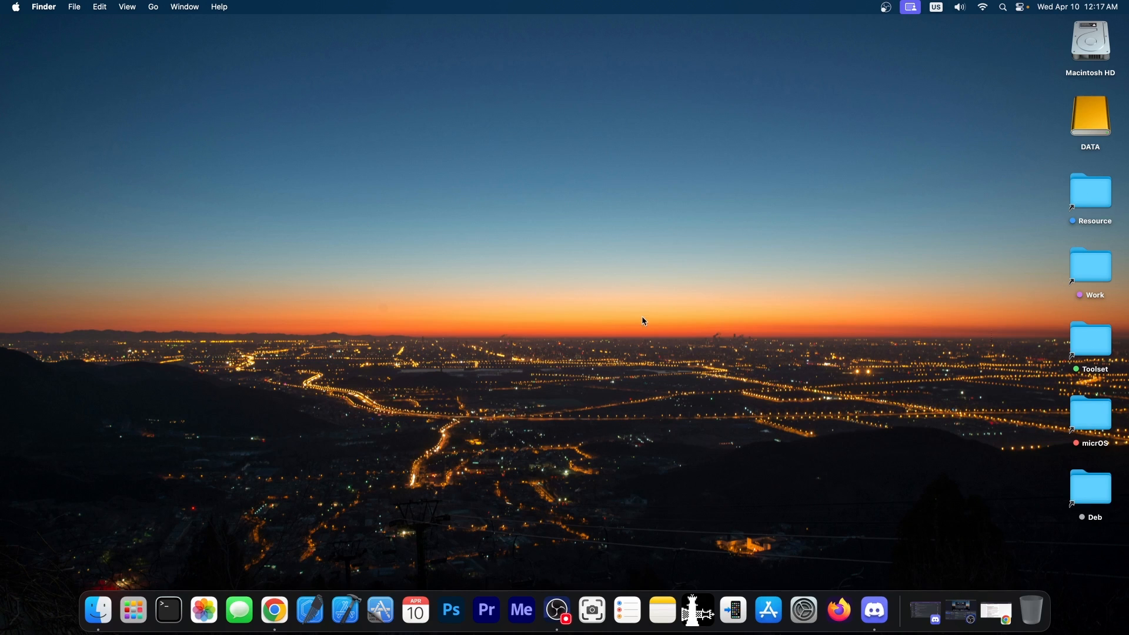
mouse_move(859, 356)
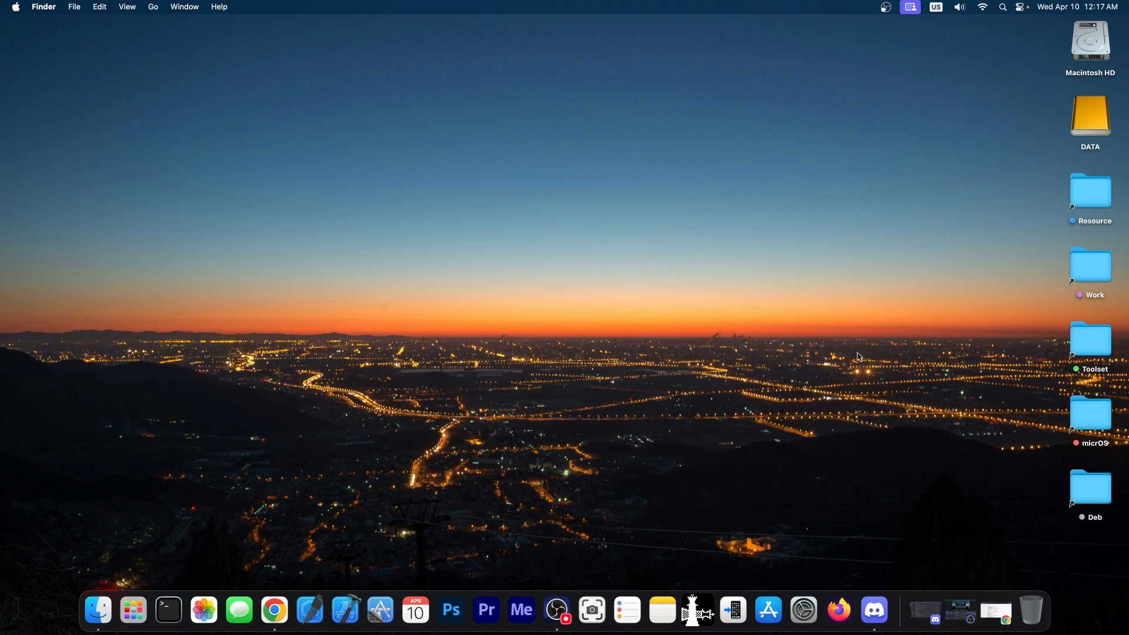
left_click(873, 610)
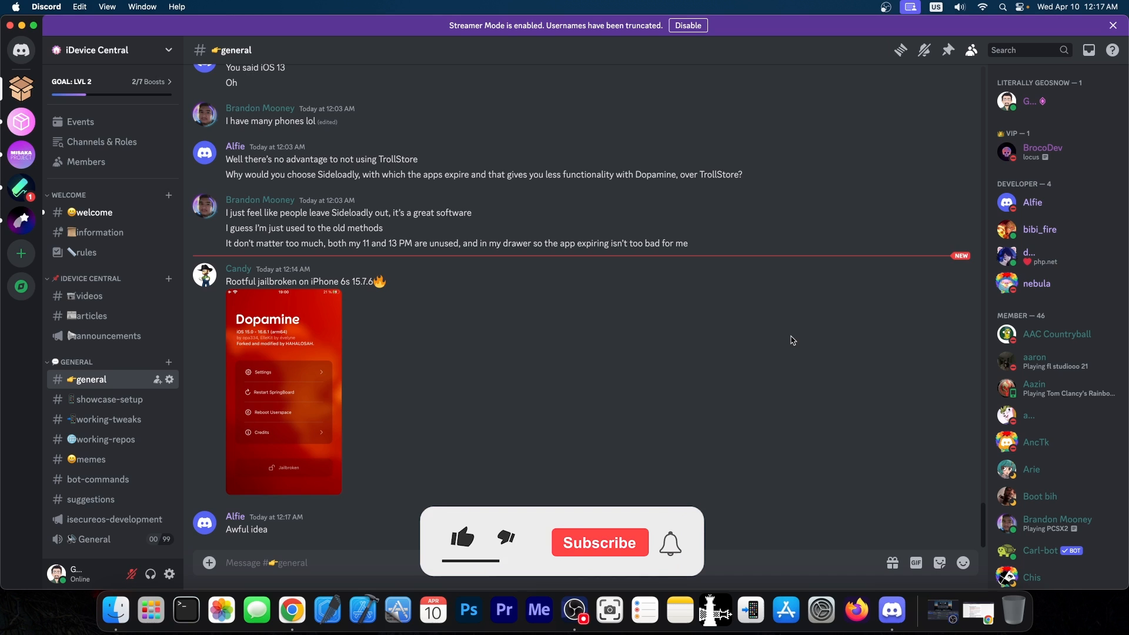
Step: Scroll up in iDevice Central's #general channel to the Dopamine TrollStore-versus-sideloading debate
scroll("up", 3)
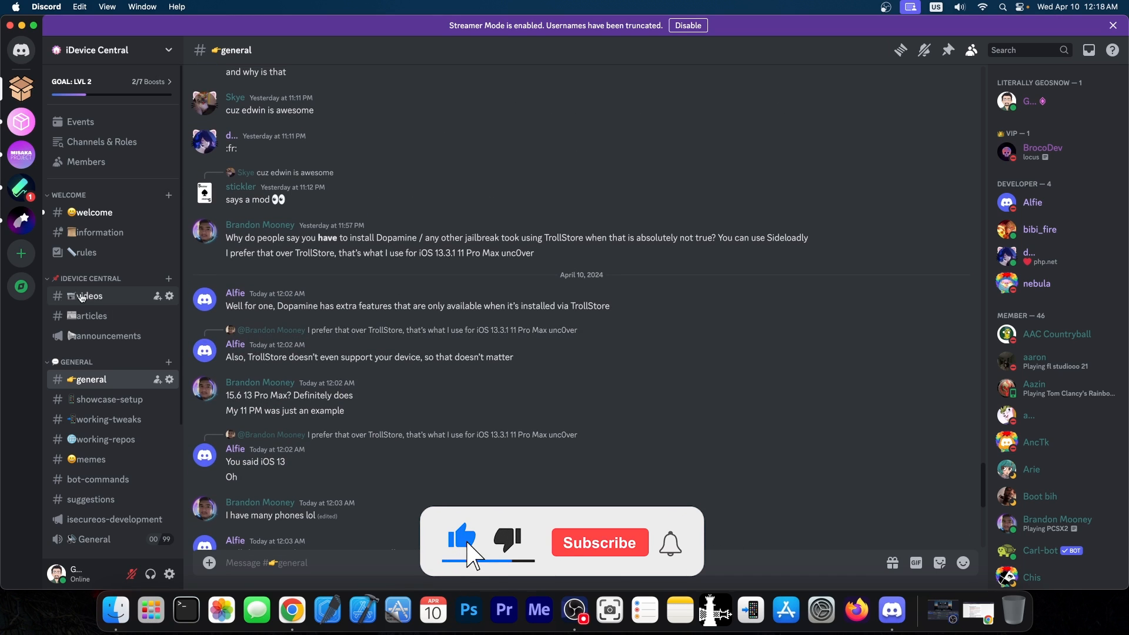